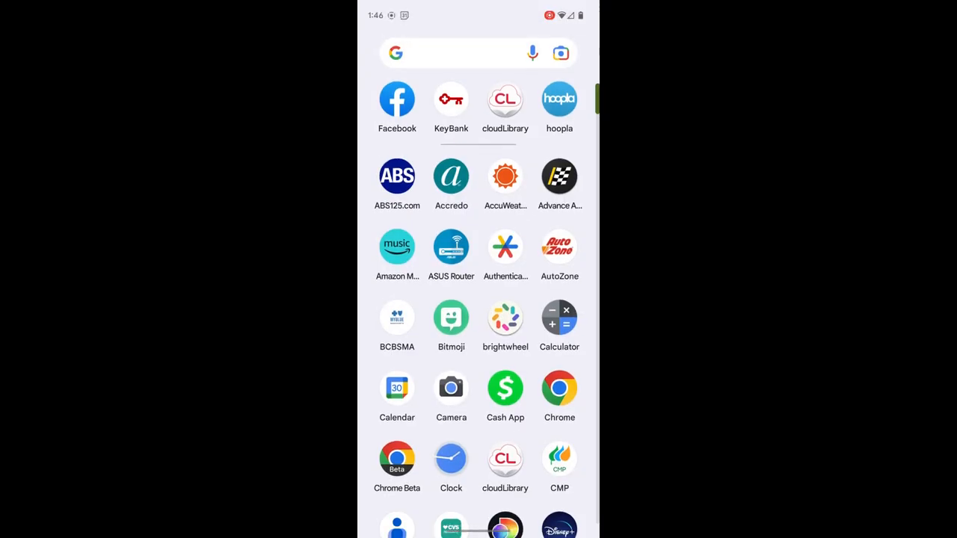
Launch cloudLibrary and choose York Public Library, Maine, United States from the library list.
click(505, 99)
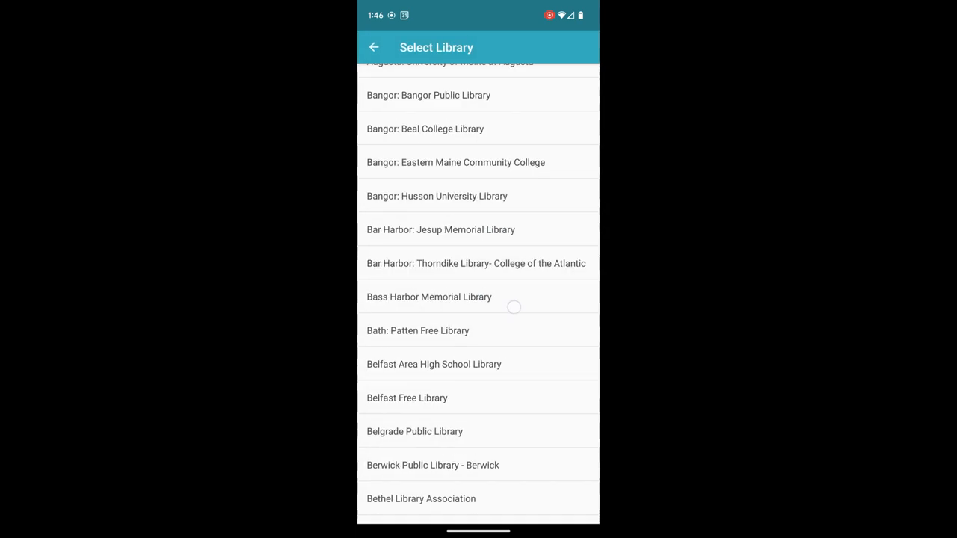
scroll(down, 3)
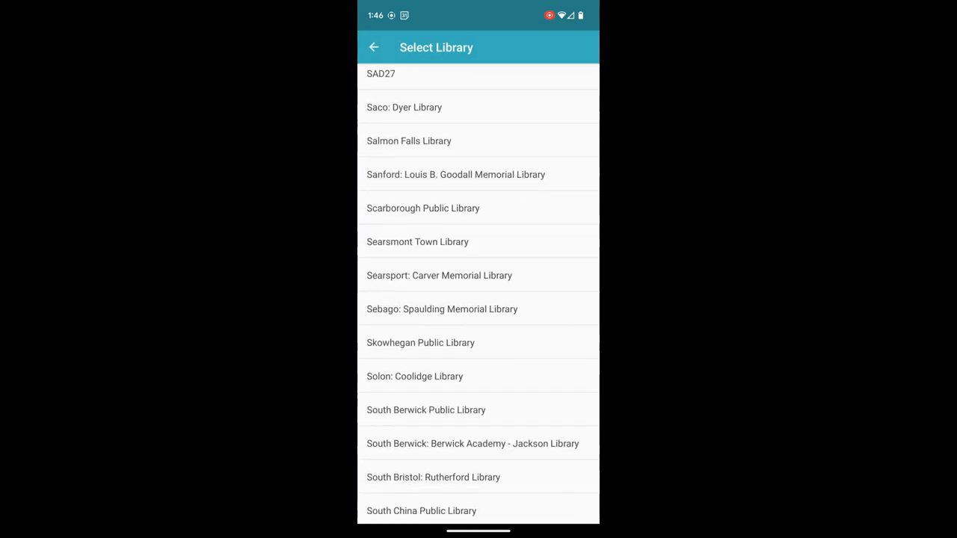
scroll(down, 3)
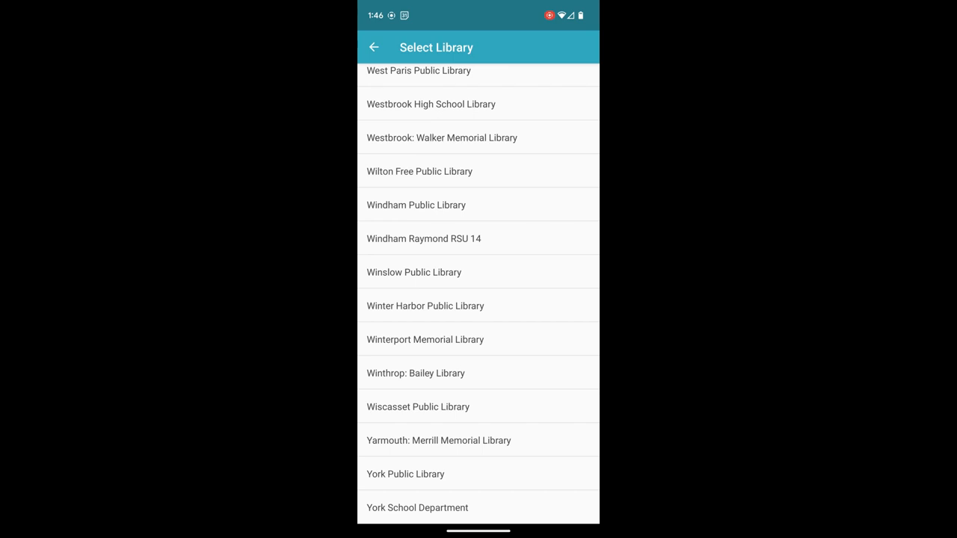
click(405, 474)
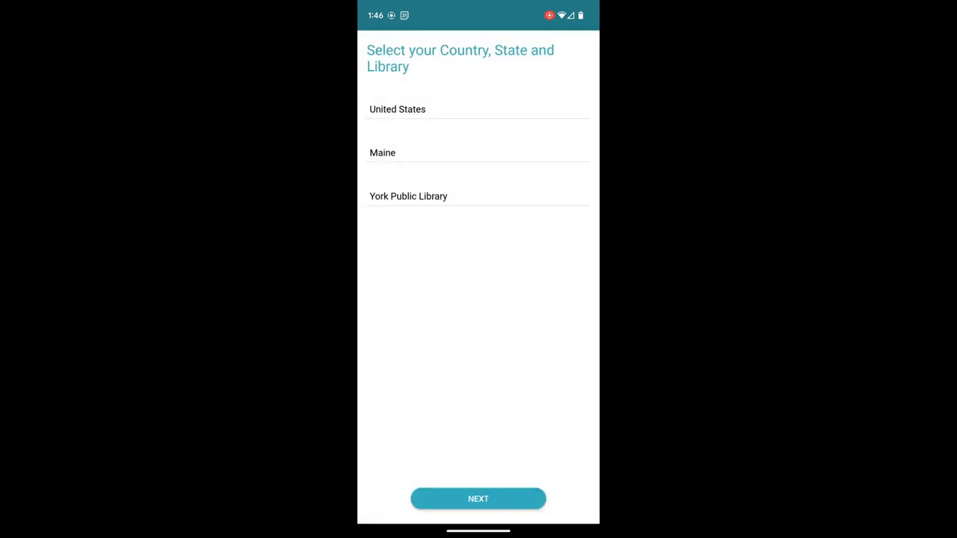
Continue past library selection, review the End User License Agreement and accept the Terms and Conditions.
click(478, 499)
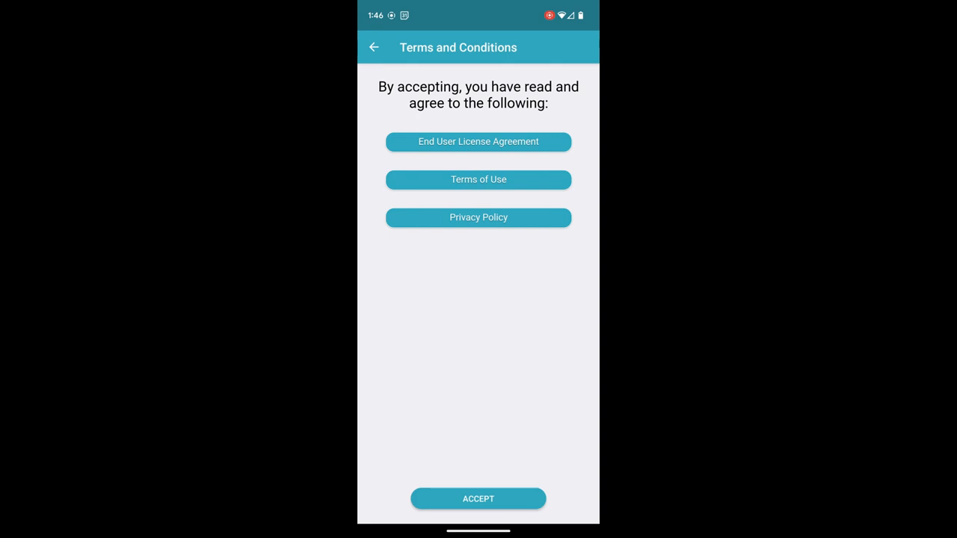
click(479, 142)
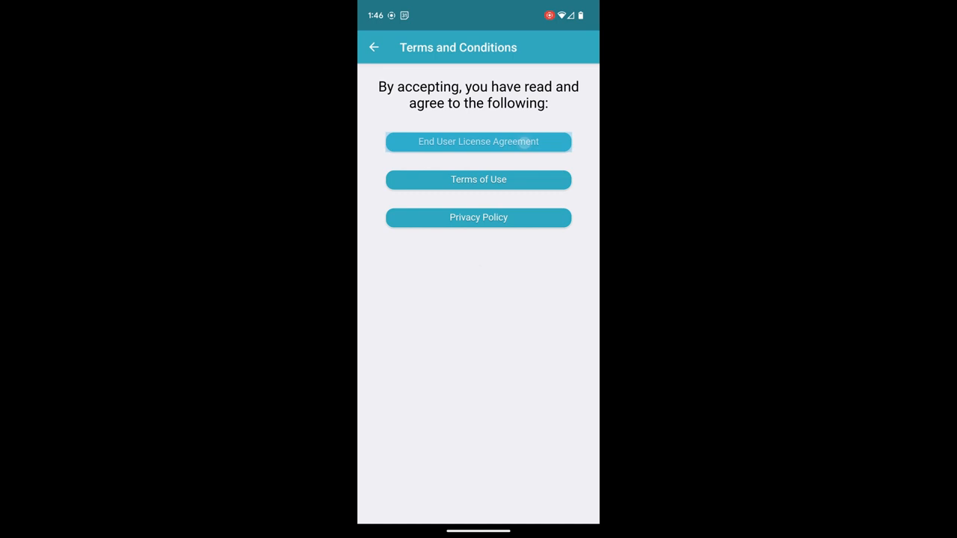
click(478, 140)
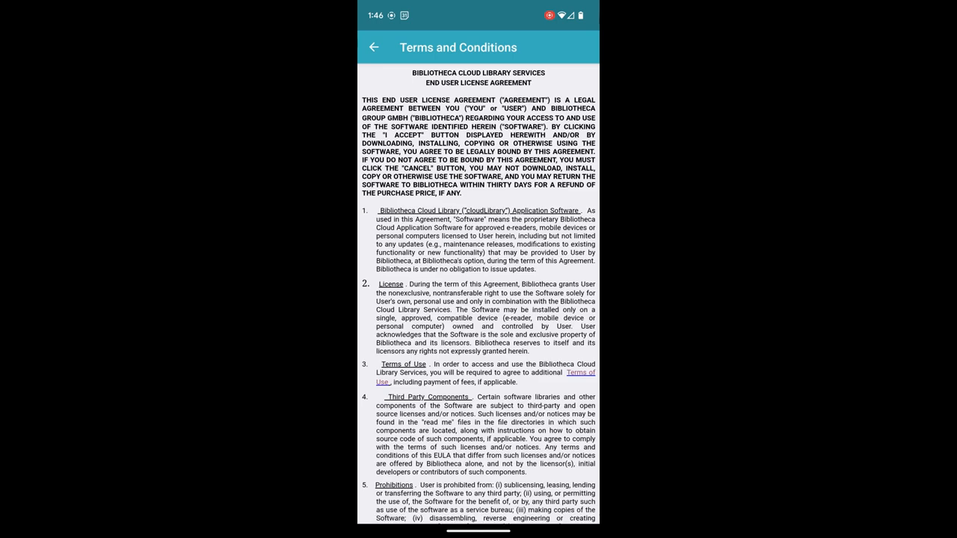
click(374, 46)
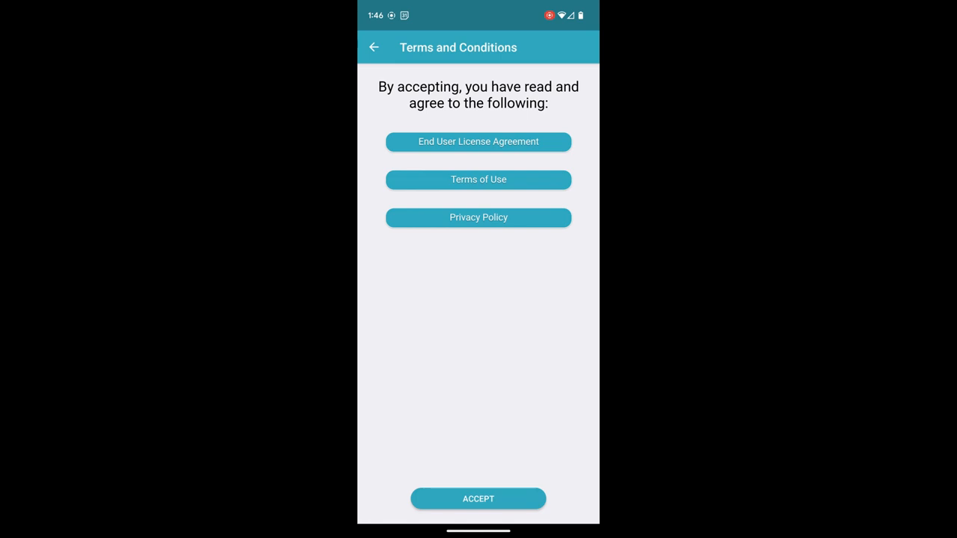
click(478, 499)
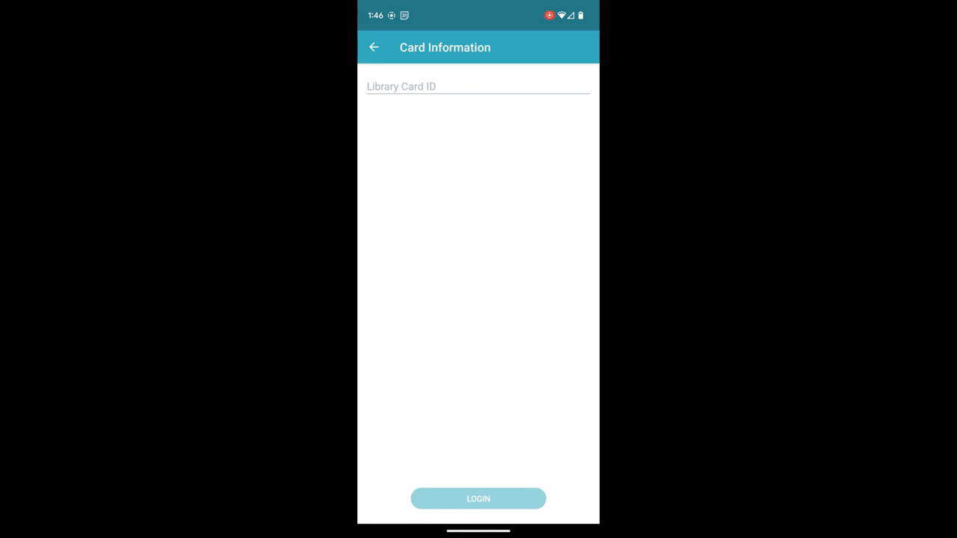
Enter the library card ID and log in to reach the York Public Library home screen.
click(478, 85)
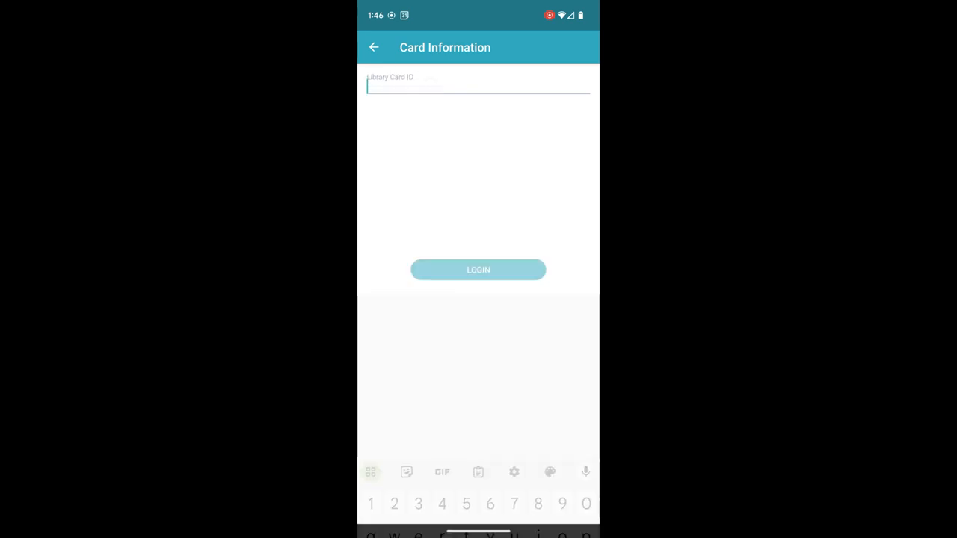
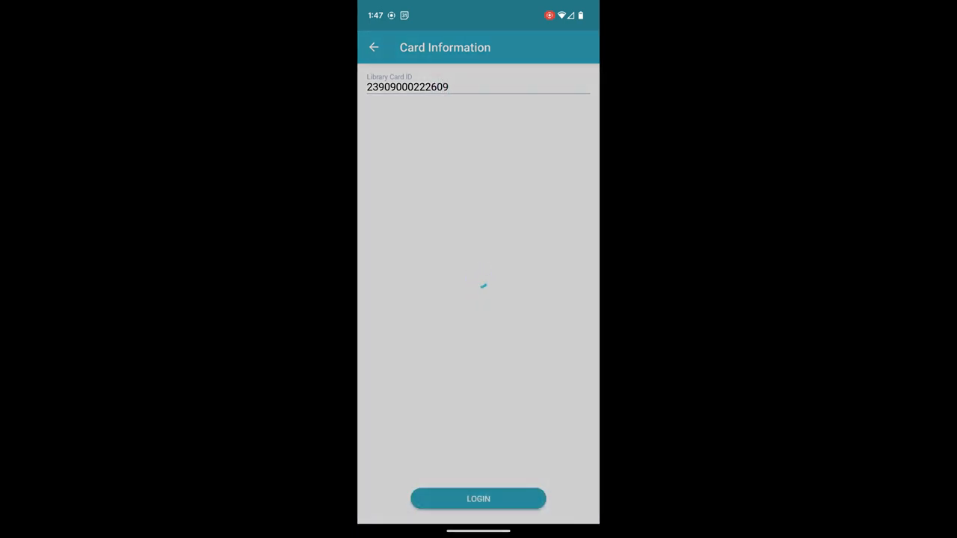
click(478, 499)
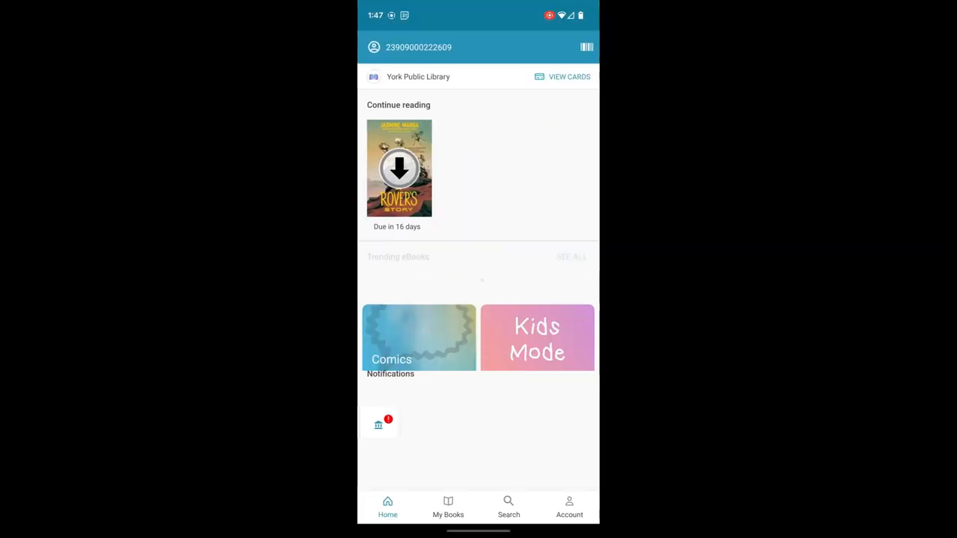